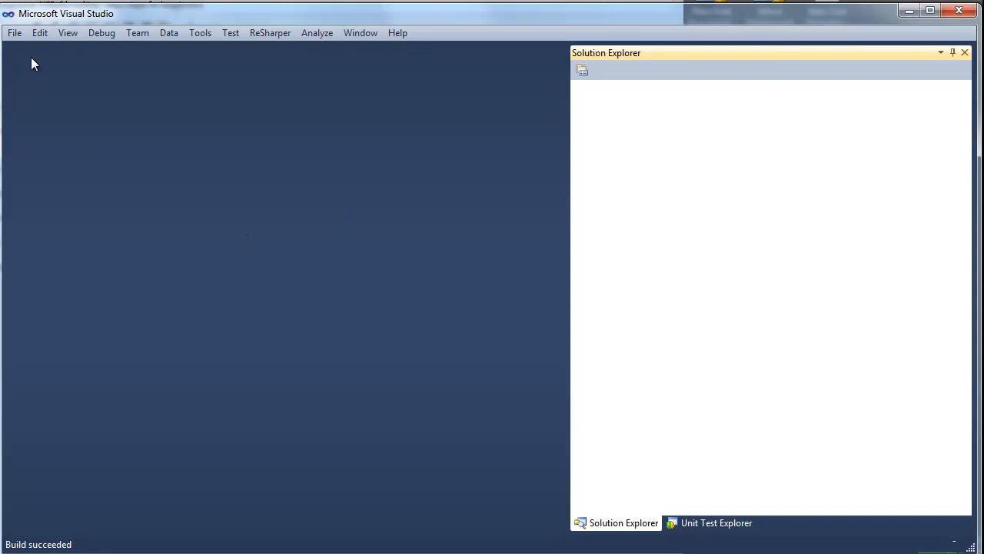
Create the ASP.NET MVC 3 Web Application MvcApplication2 from the Internet Application template
{"action": "left_click", "coordinate": [13, 33]}
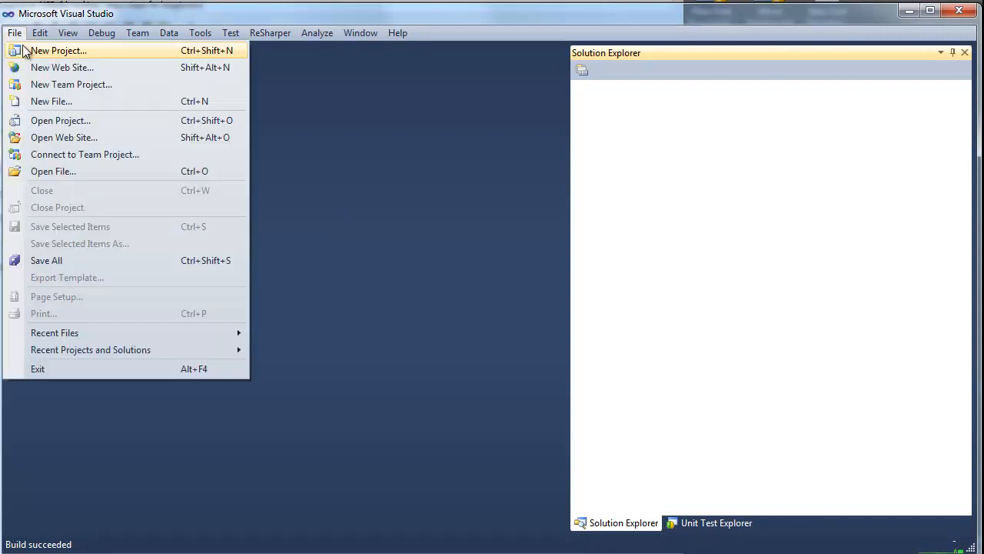
{"action": "left_click", "coordinate": [59, 49]}
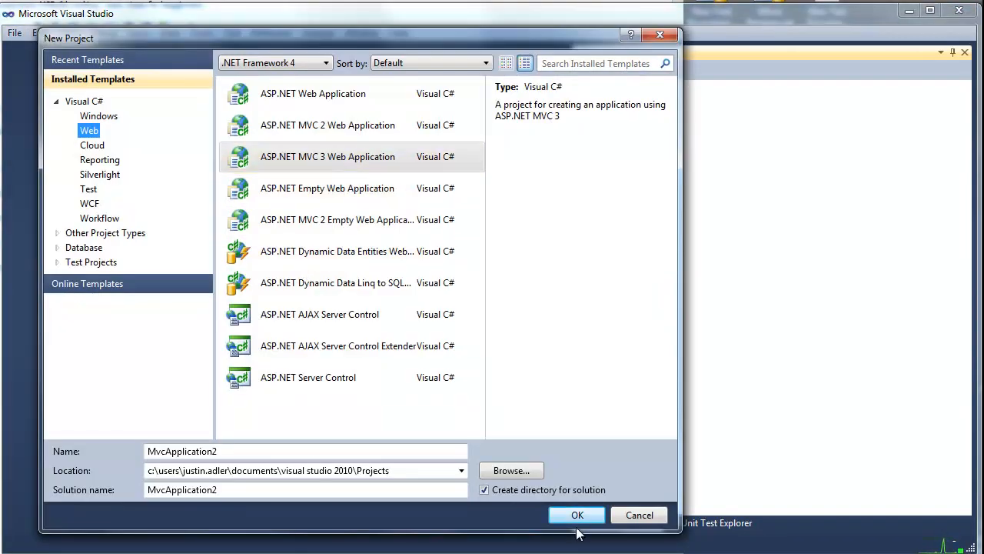
{"action": "left_click", "coordinate": [577, 514]}
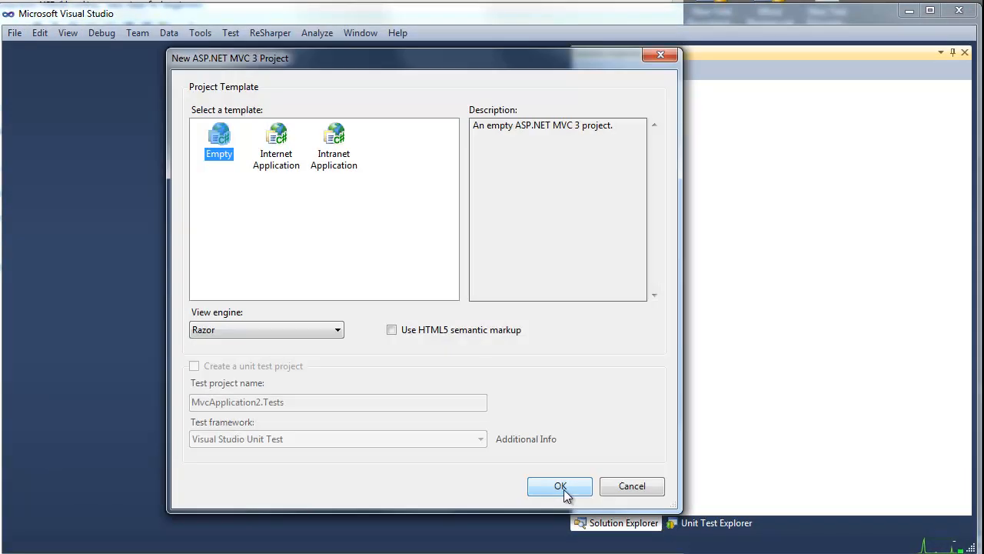
{"action": "left_click", "coordinate": [275, 142]}
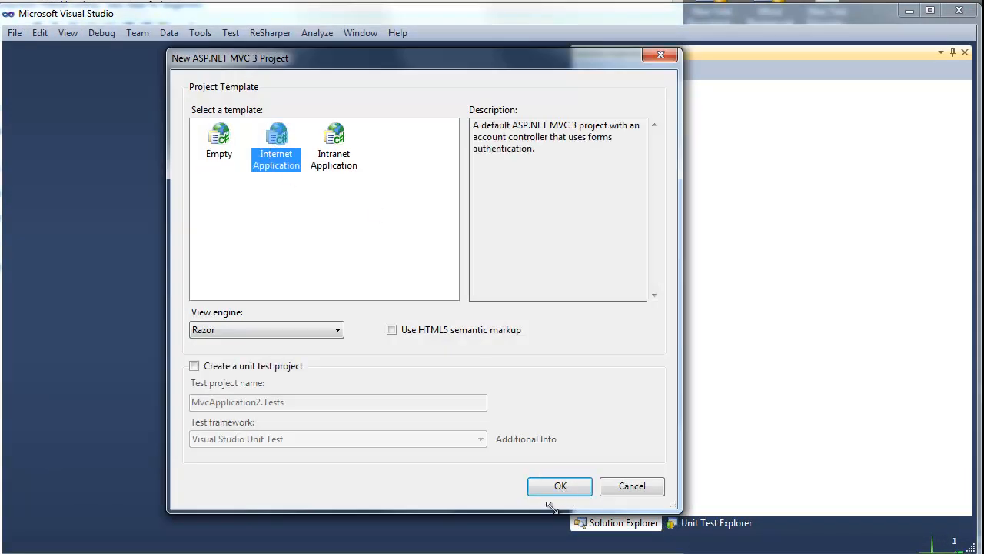
{"action": "left_click", "coordinate": [559, 486]}
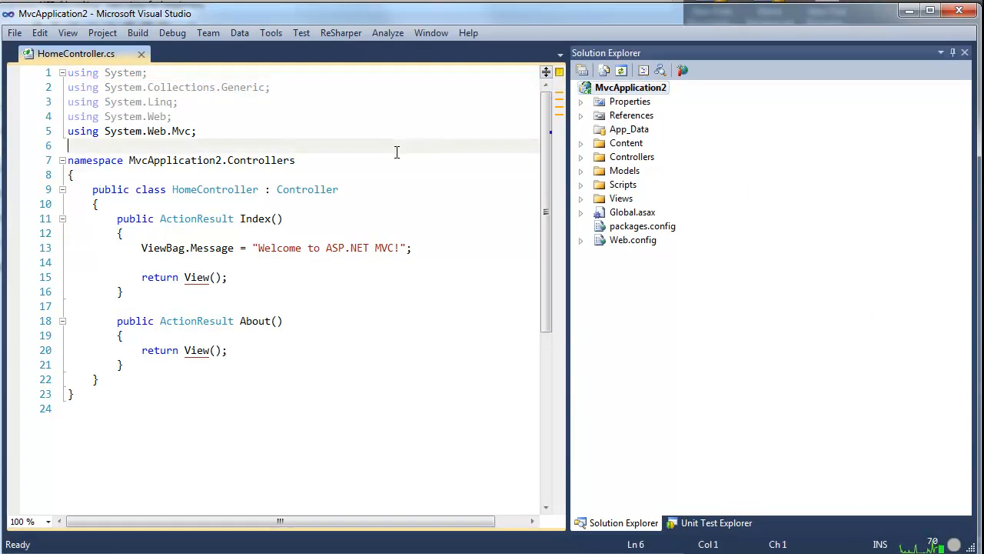
Search NuGet for 'yuicom' and install the YUICompressor.NET MsBuild Task package into the project
{"action": "right_click", "coordinate": [637, 86]}
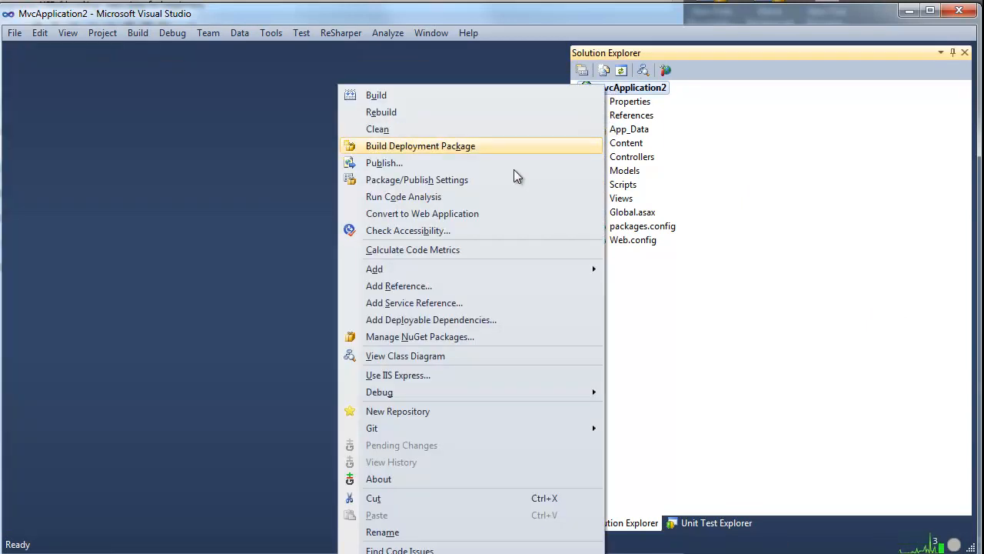
{"action": "left_click", "coordinate": [420, 335]}
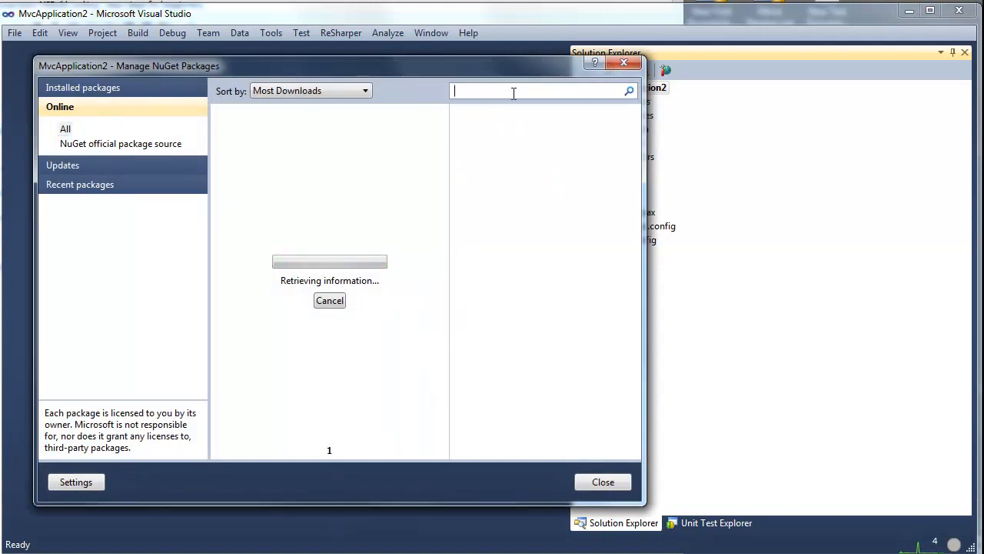
{"action": "type", "text": "yuicom"}
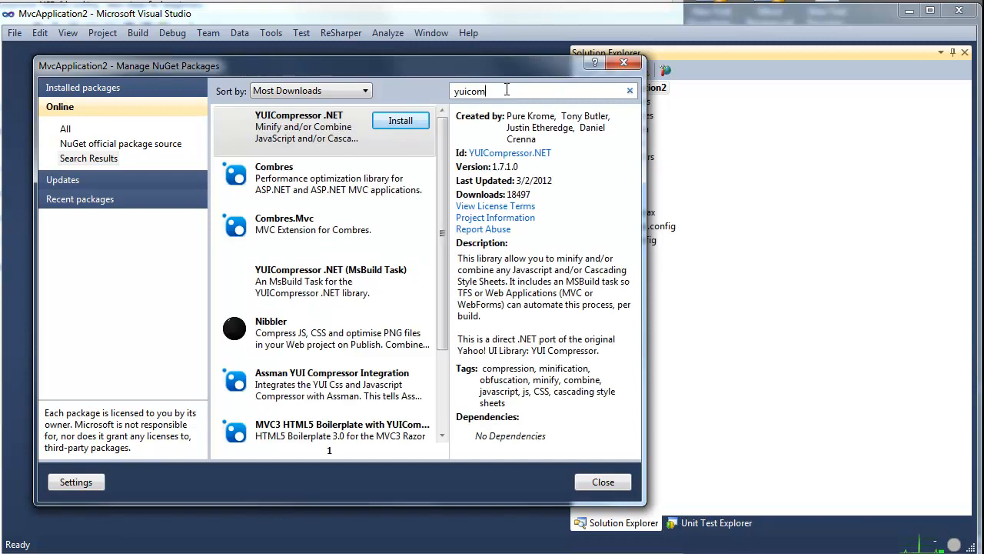
{"action": "left_click", "coordinate": [323, 279]}
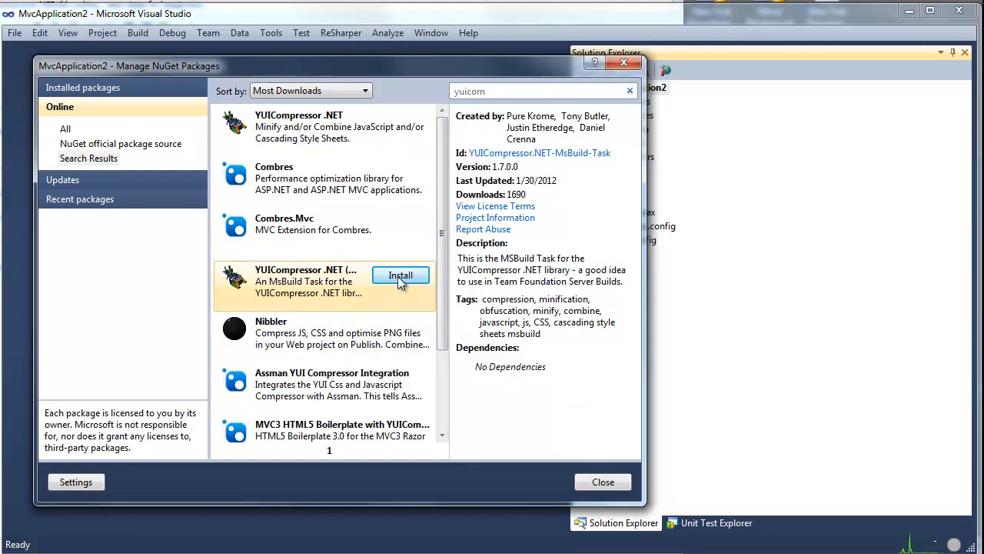
{"action": "left_click", "coordinate": [400, 275]}
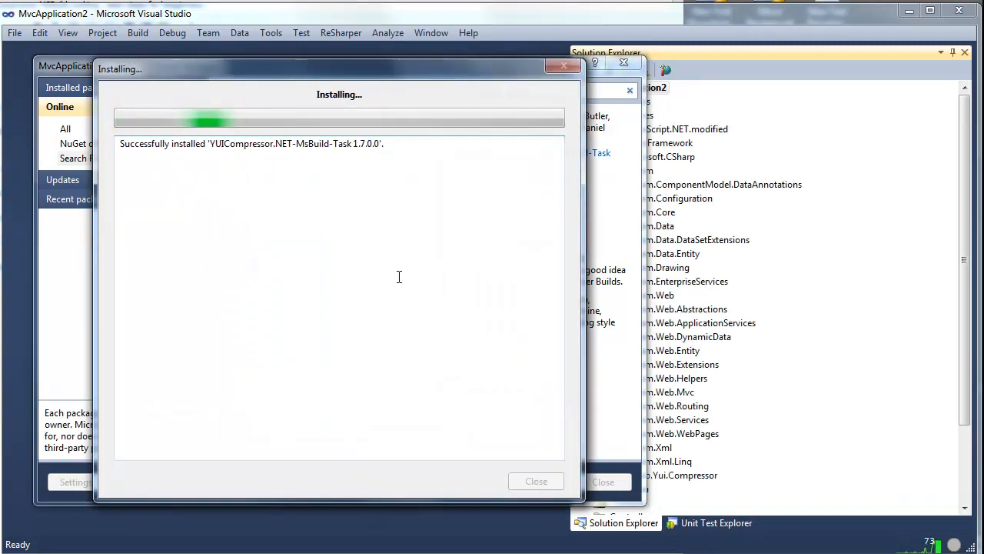
{"action": "left_click", "coordinate": [535, 480]}
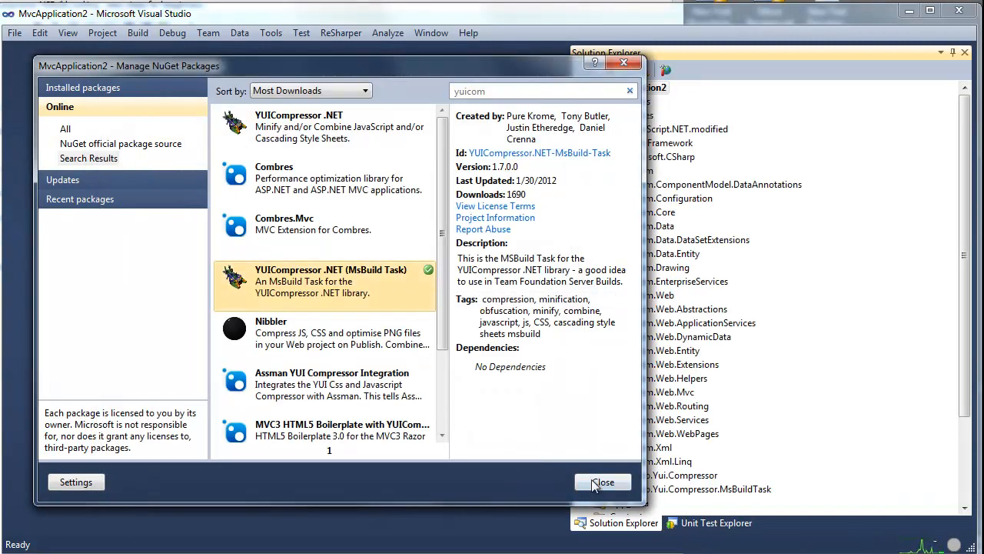
{"action": "left_click", "coordinate": [603, 481]}
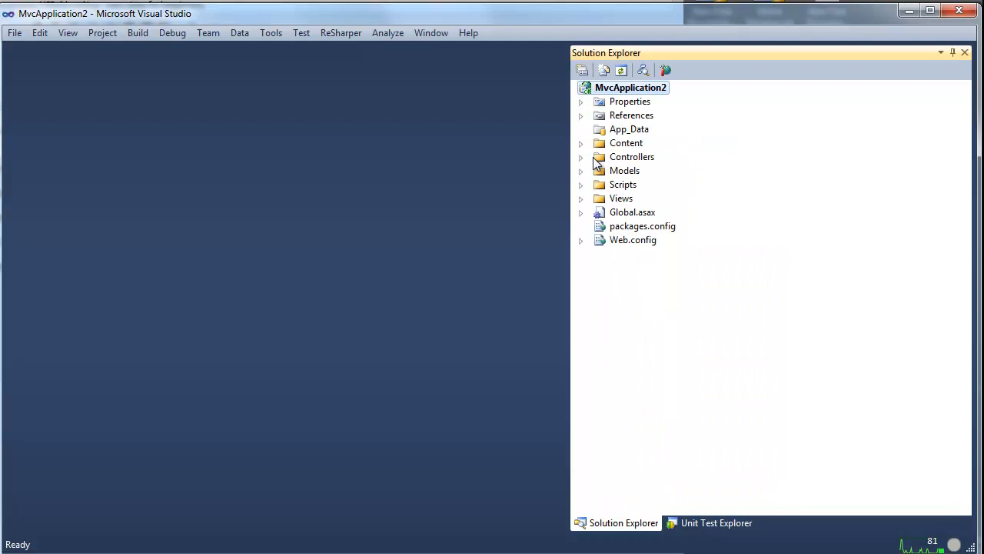
{"action": "mouse_move", "coordinate": [606, 71]}
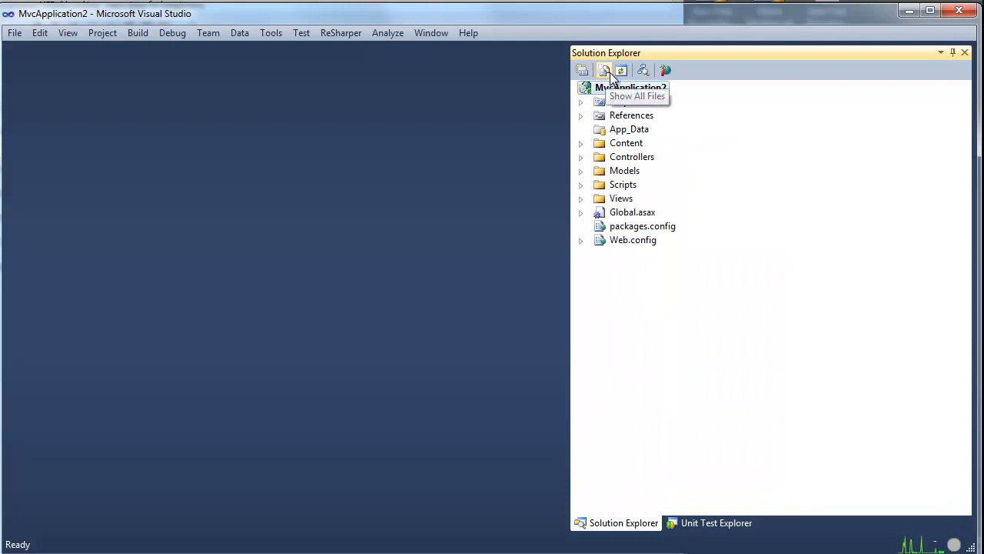
Show all files, build, and confirm EcmaScript.NET.modified.dll and Yahoo.Yui.Compressor.MsBuildTask.dll are in bin
{"action": "left_click", "coordinate": [605, 71]}
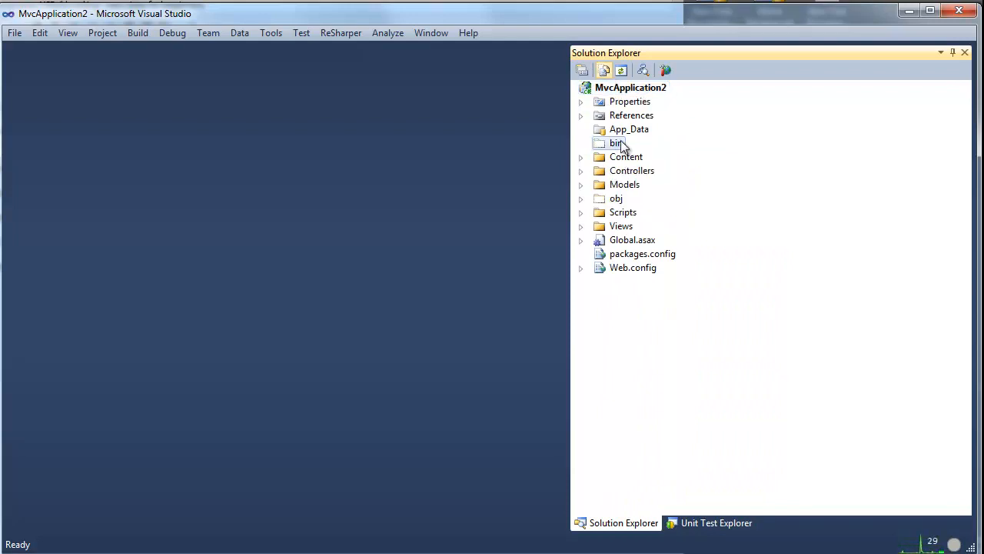
{"action": "left_click", "coordinate": [615, 143]}
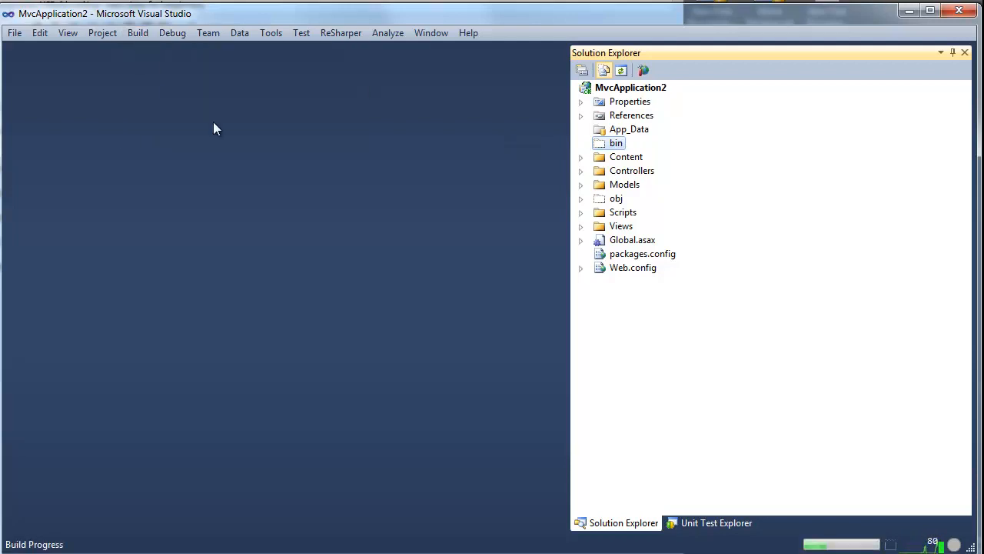
{"action": "left_click", "coordinate": [581, 142]}
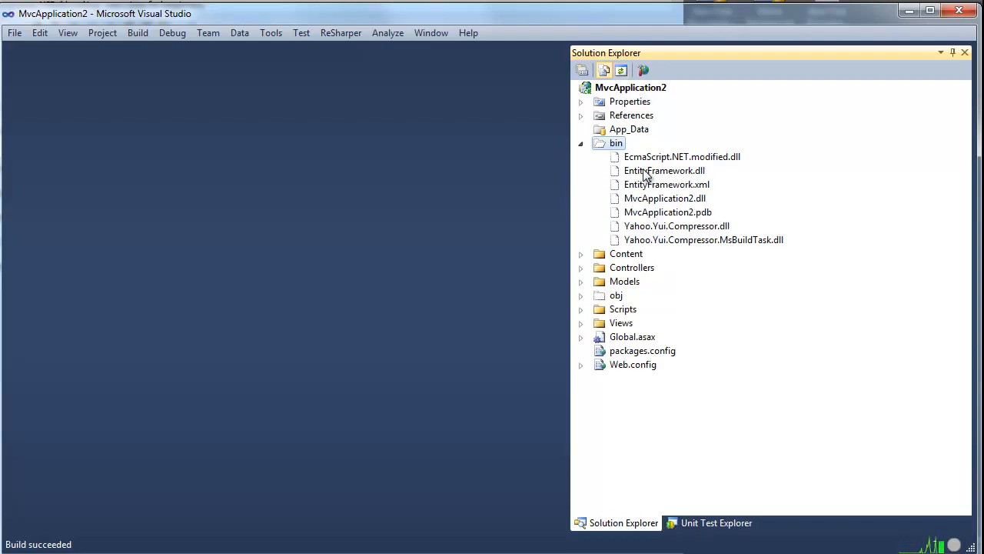
{"action": "left_click", "coordinate": [681, 156]}
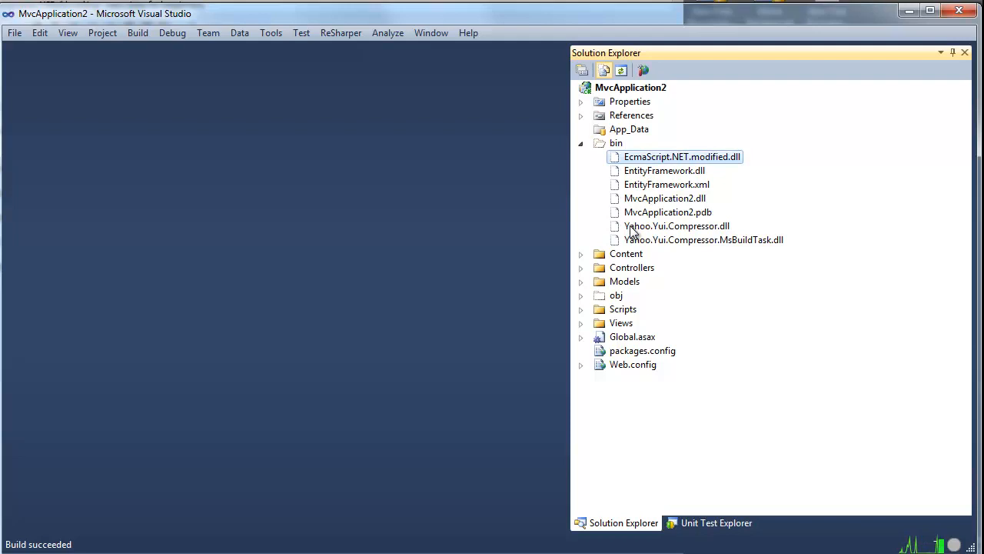
{"action": "left_click", "coordinate": [703, 240]}
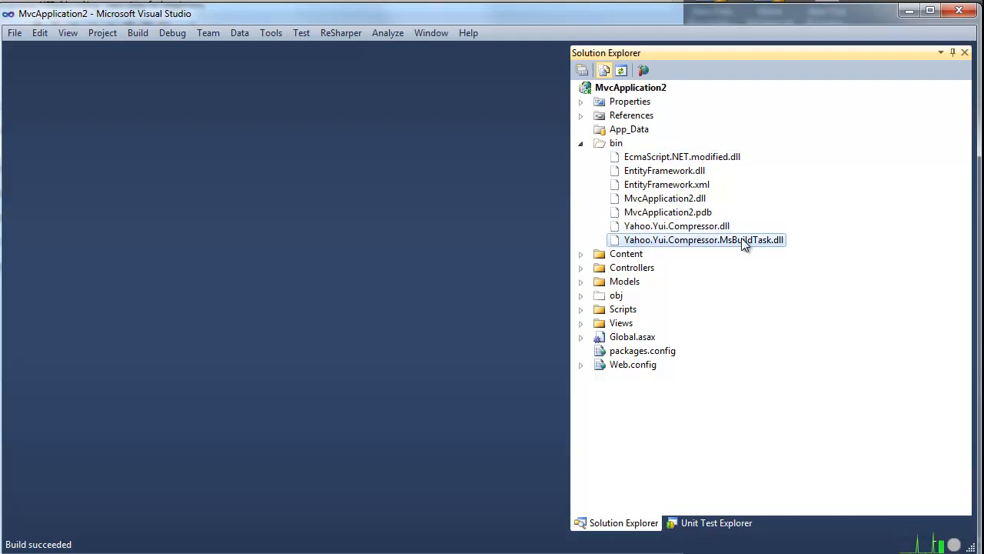
{"action": "left_click", "coordinate": [582, 143]}
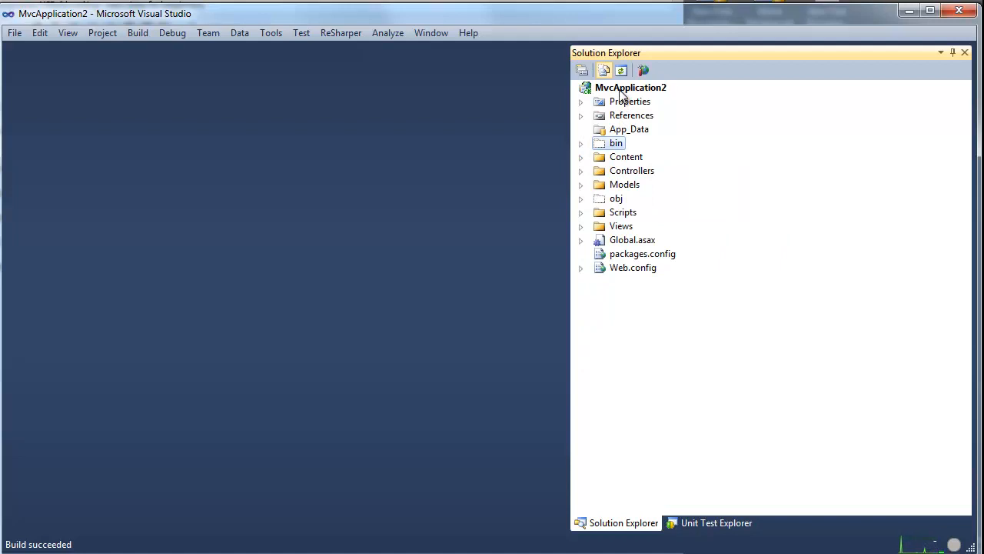
Add a new blank item named DoIt.xml to the project and check the Content folder's files
{"action": "right_click", "coordinate": [631, 86]}
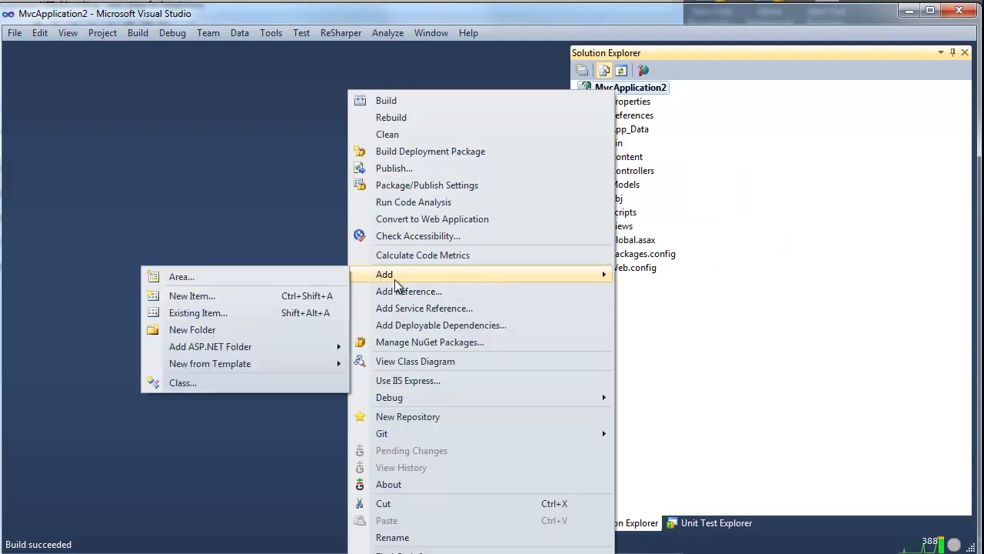
{"action": "left_click", "coordinate": [192, 329]}
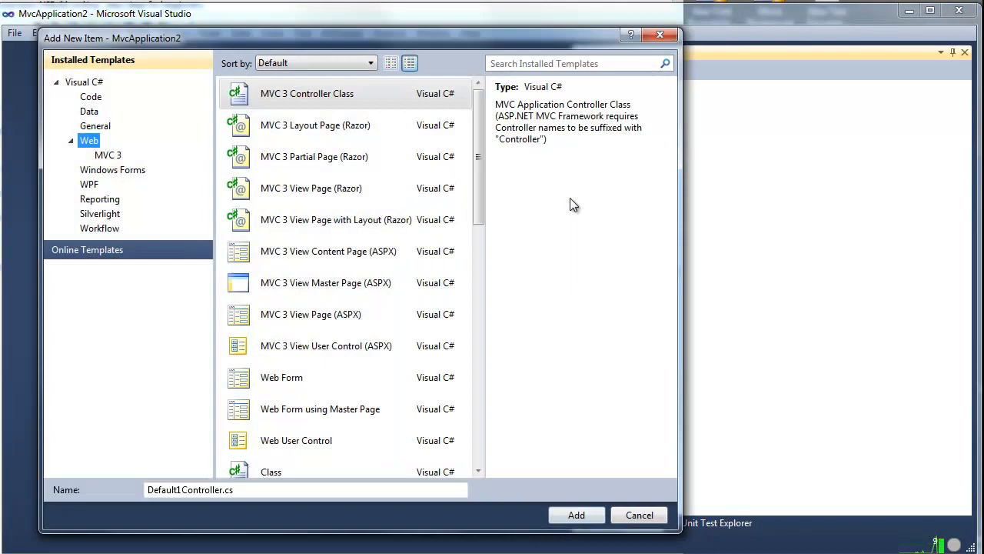
{"action": "left_click", "coordinate": [91, 95]}
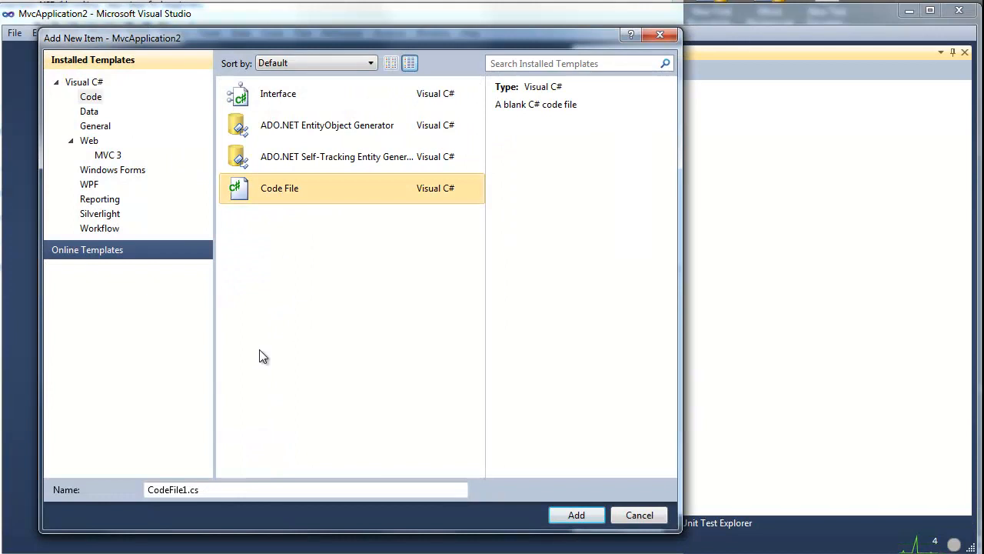
{"action": "type", "text": "DoIt"}
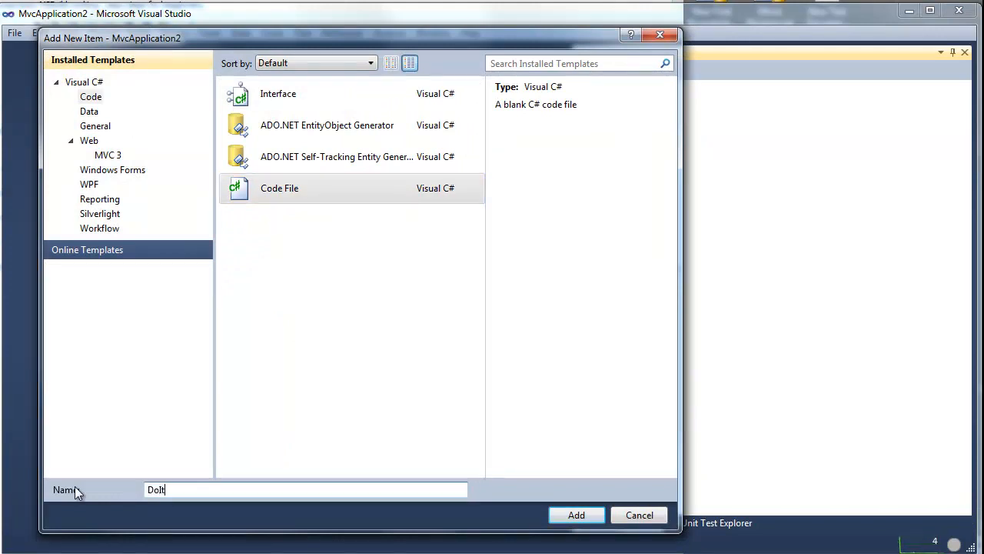
{"action": "left_click", "coordinate": [575, 513]}
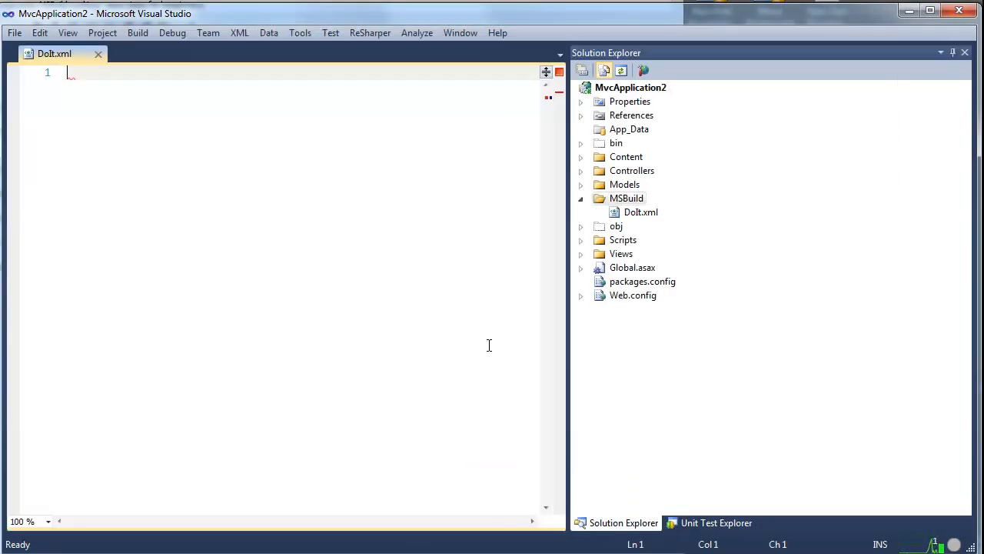
{"action": "left_click", "coordinate": [641, 212]}
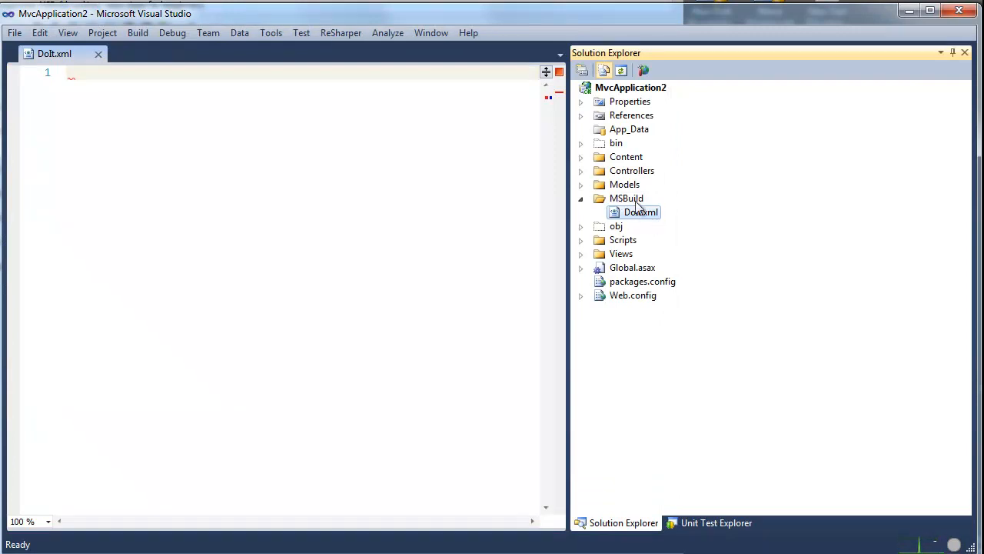
{"action": "left_click", "coordinate": [582, 157]}
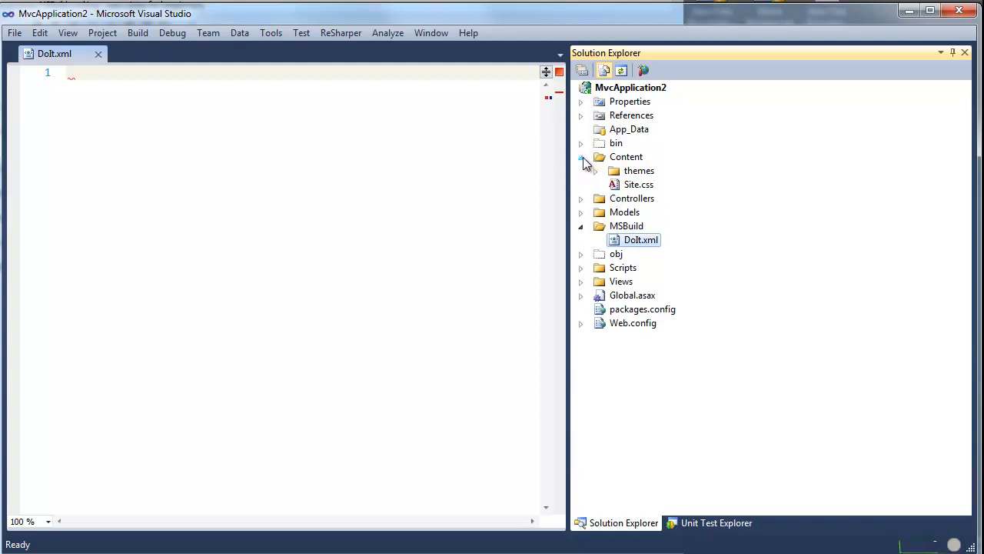
{"action": "left_click", "coordinate": [581, 156]}
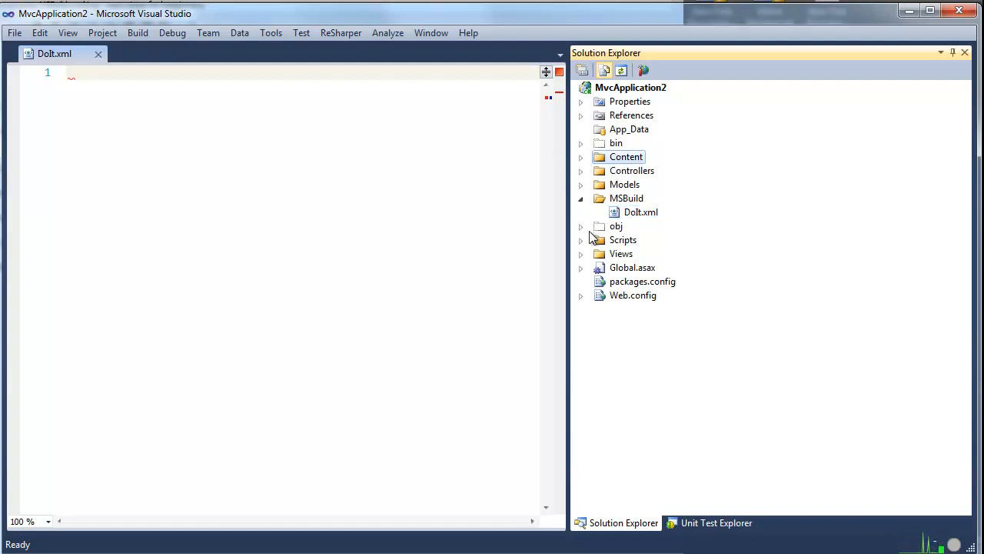
{"action": "mouse_move", "coordinate": [866, 501]}
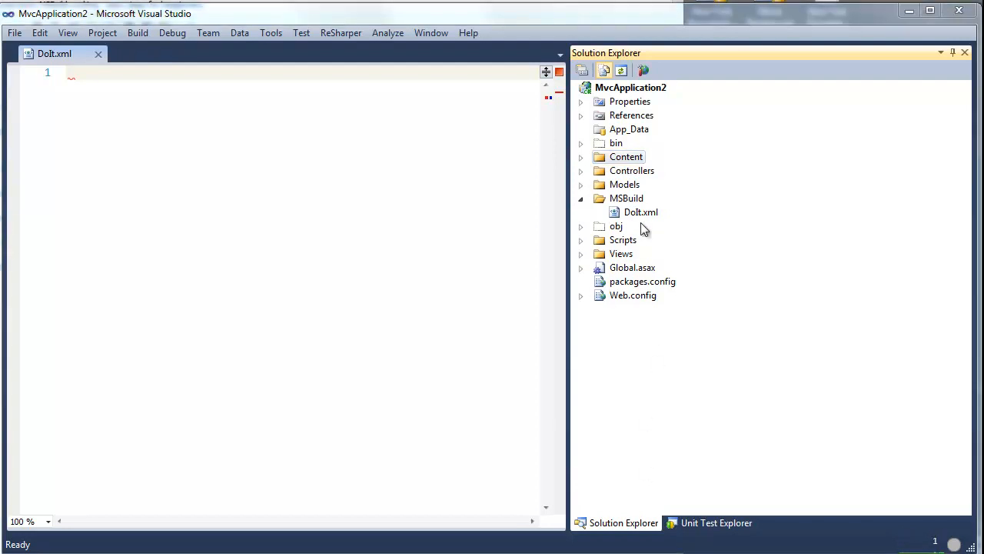
Paste the CompressorTask MSBuild XML into DoIt.xml, fix the ..\bin assembly path, and save
{"action": "double_click", "coordinate": [641, 213]}
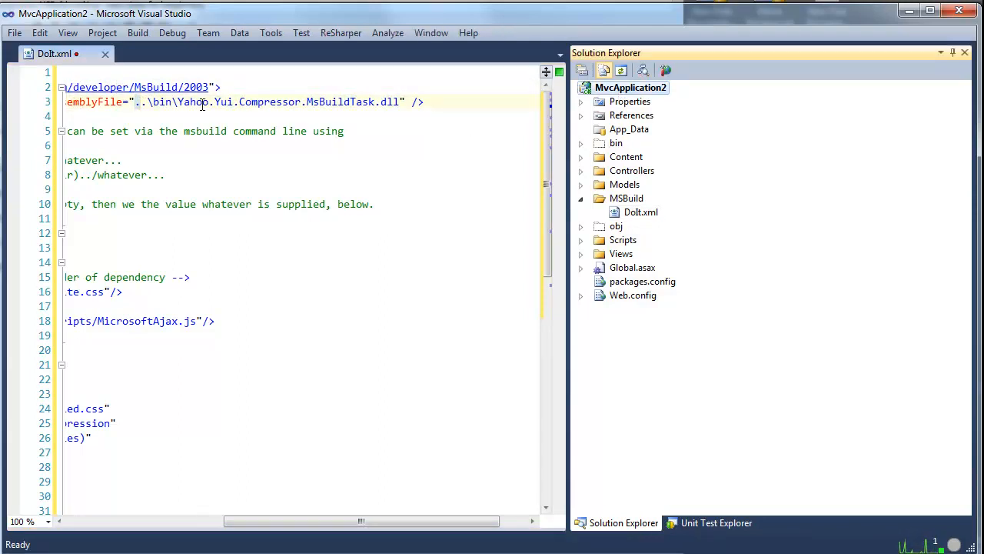
{"action": "left_click", "coordinate": [581, 143]}
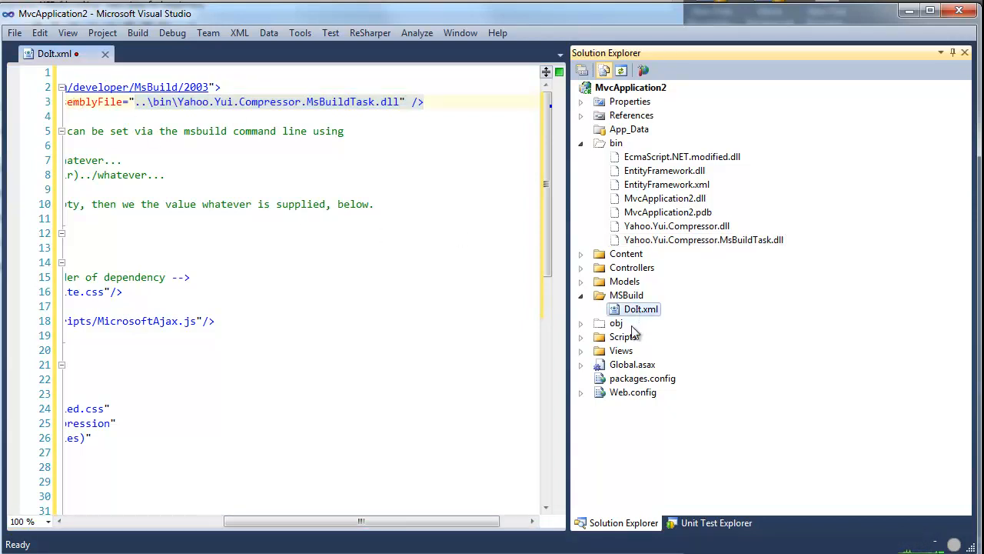
{"action": "left_click_drag", "start_coordinate": [360, 522], "coordinate": [203, 522]}
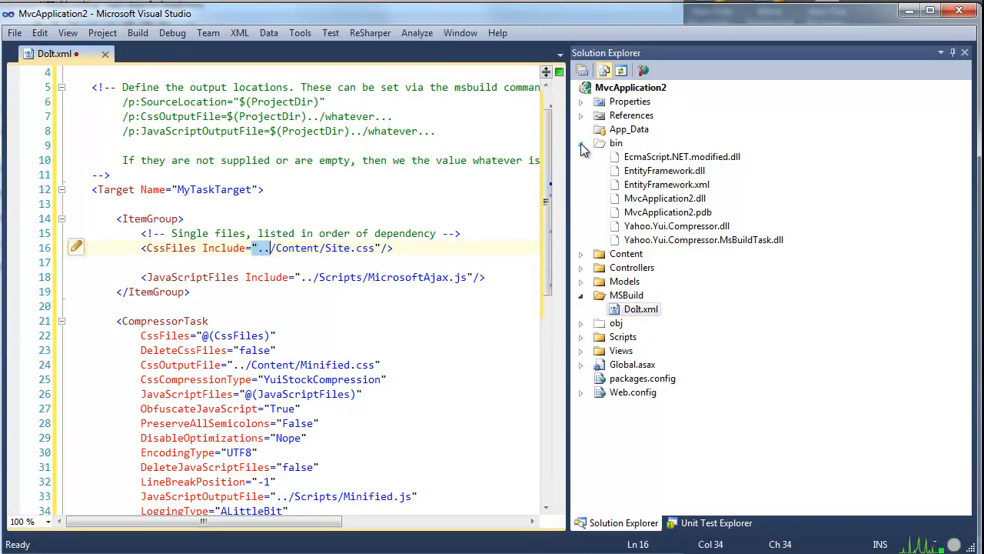
{"action": "left_click", "coordinate": [582, 143]}
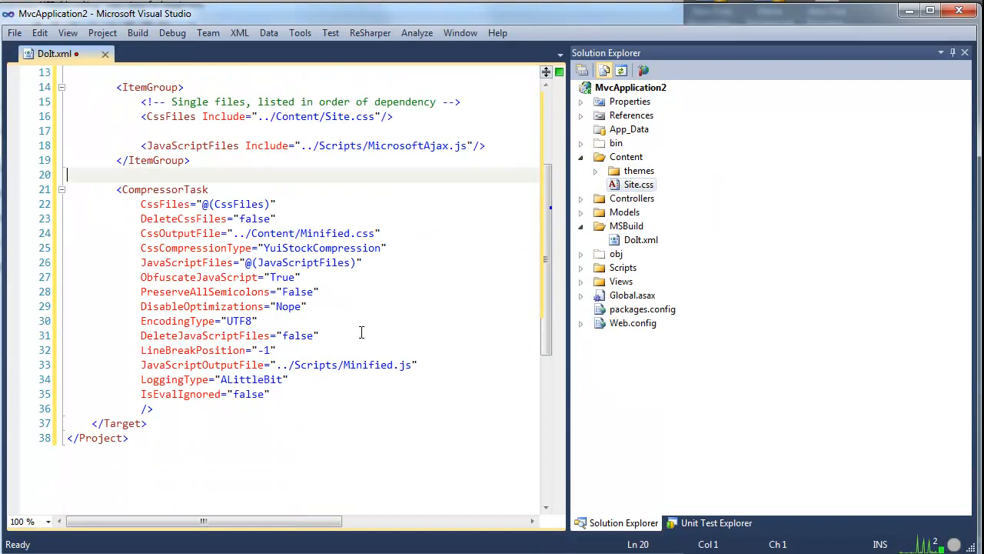
{"action": "left_click", "coordinate": [251, 203]}
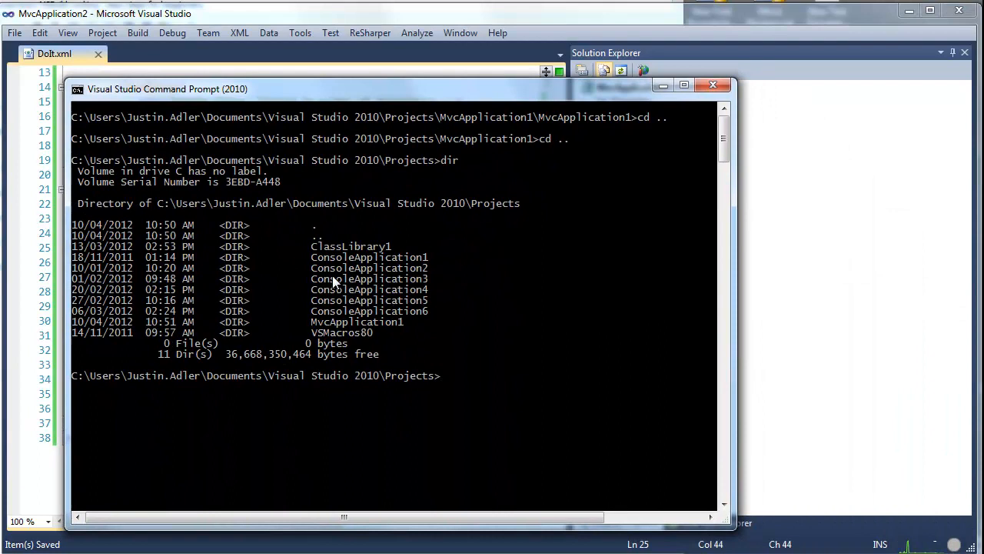
List the folder with dir, cd into MvcApplication2, list again and begin the MSBuild command
{"action": "type", "text": "dir"}
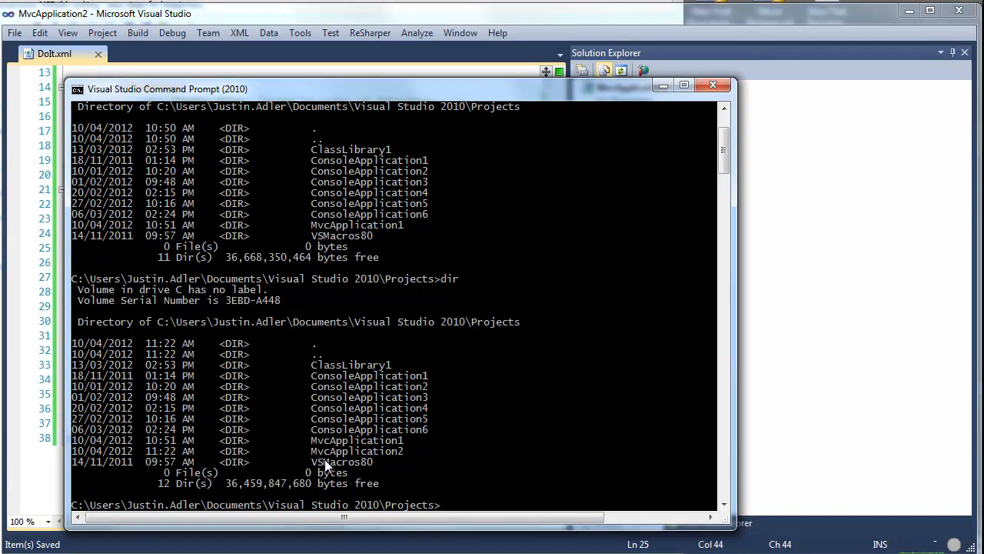
{"action": "mouse_move", "coordinate": [425, 449]}
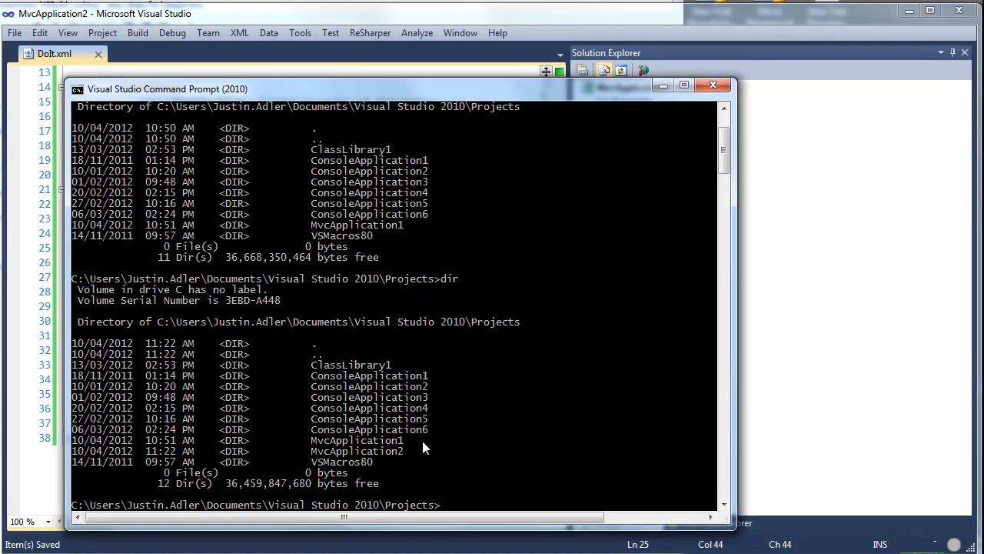
{"action": "type", "text": "cd MvcApplication2"}
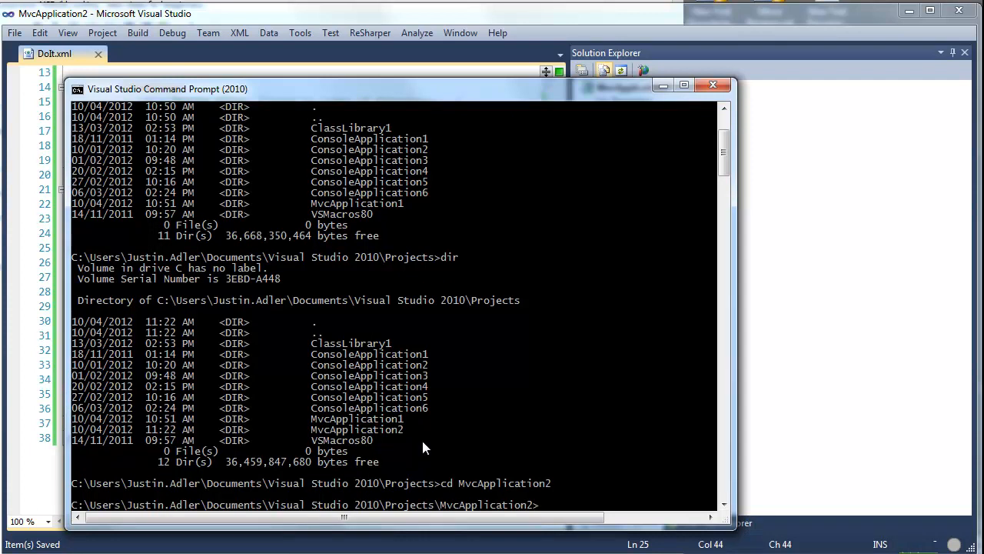
{"action": "type", "text": "dir"}
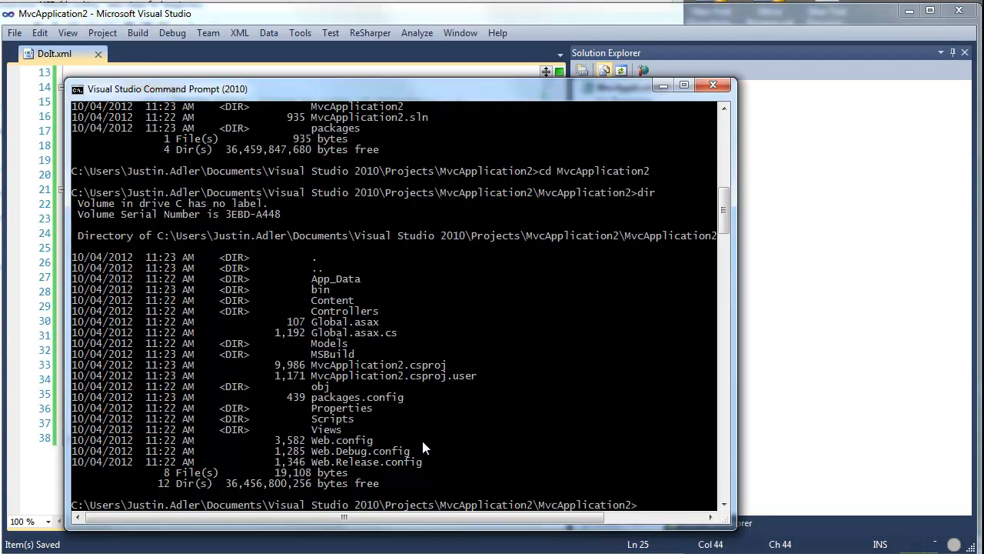
{"action": "type", "text": "MSBuild"}
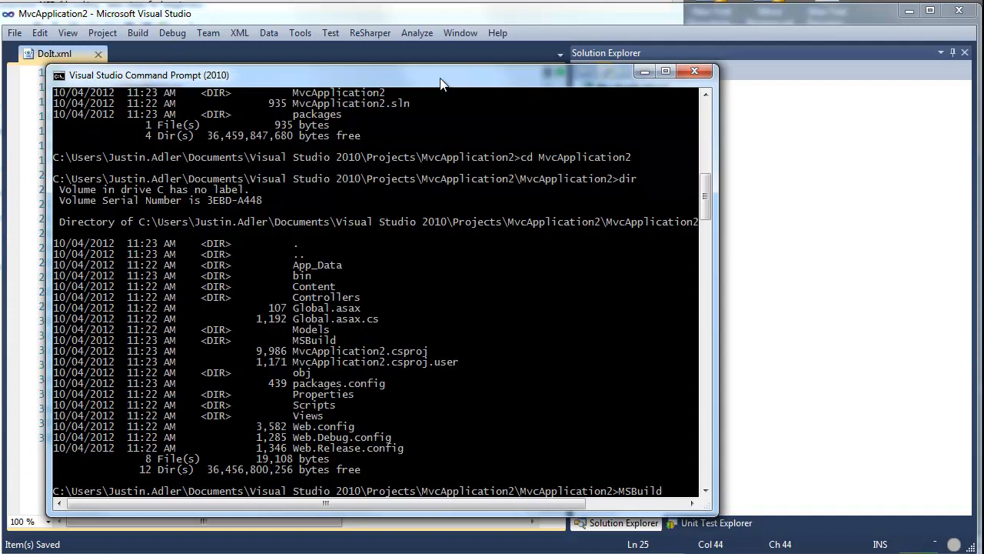
{"action": "mouse_move", "coordinate": [458, 159]}
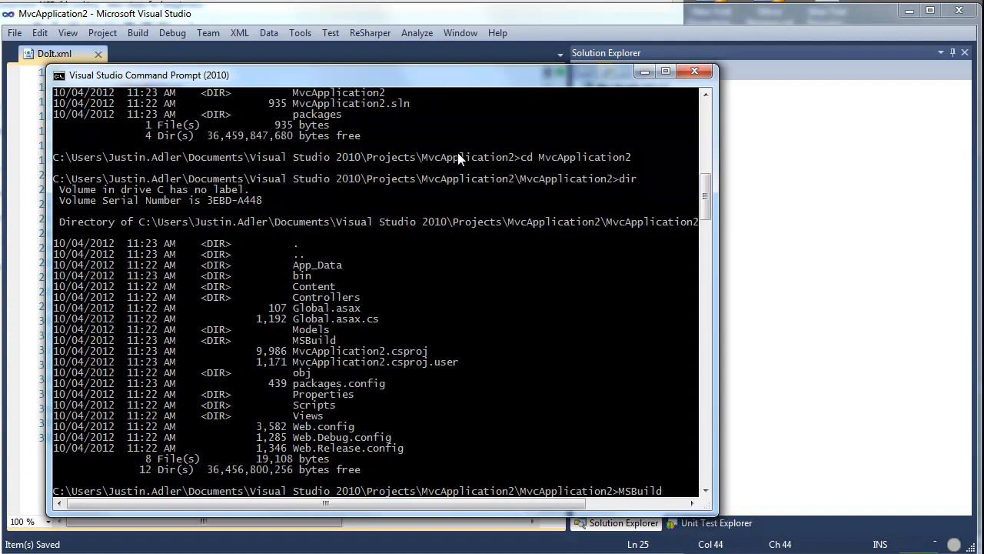
Run MSBuild MSBuild\DoIt.xml so Site.css and MicrosoftAjax.js compress with build succeeded
{"action": "type", "text": "sdfdsf sd"}
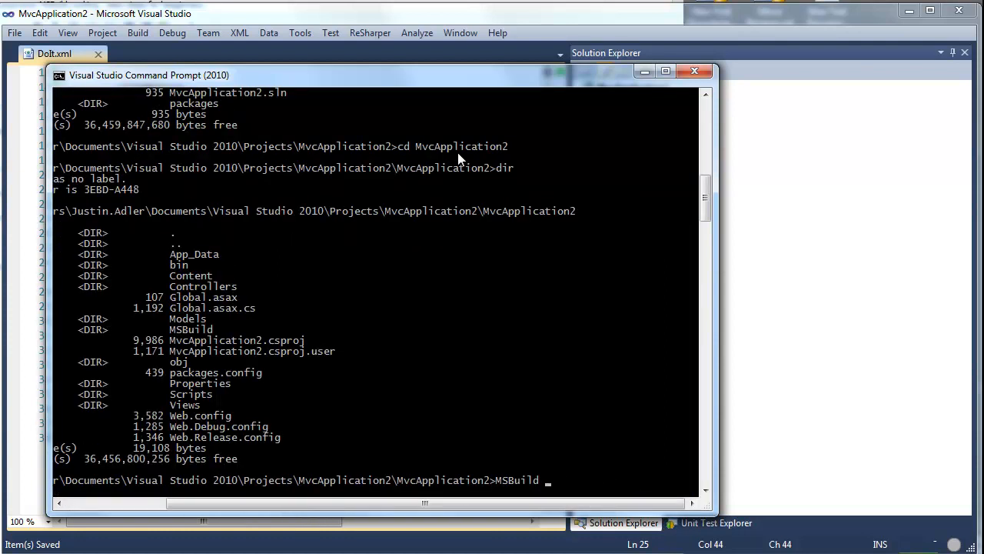
{"action": "type", "text": ".exe"}
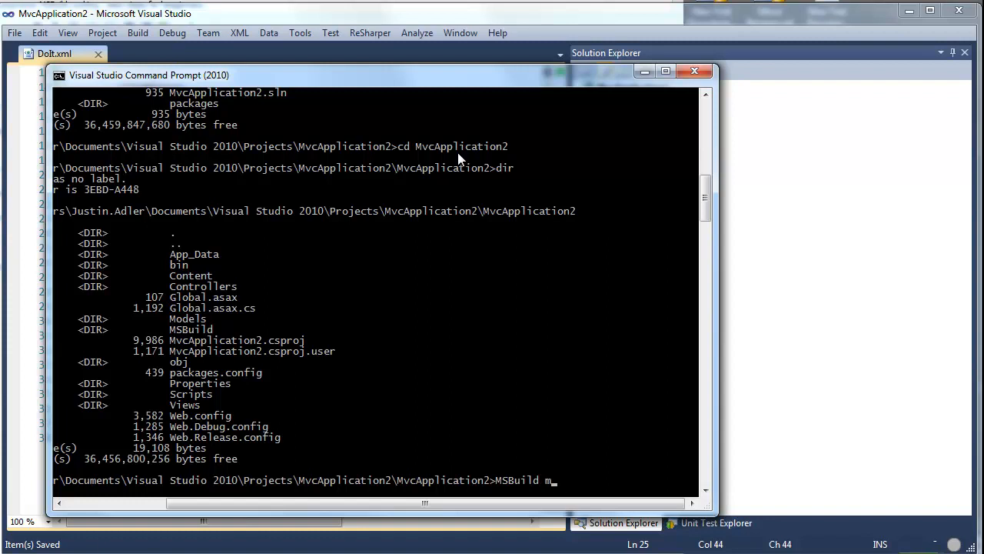
{"action": "type", "text": "MSBuild"}
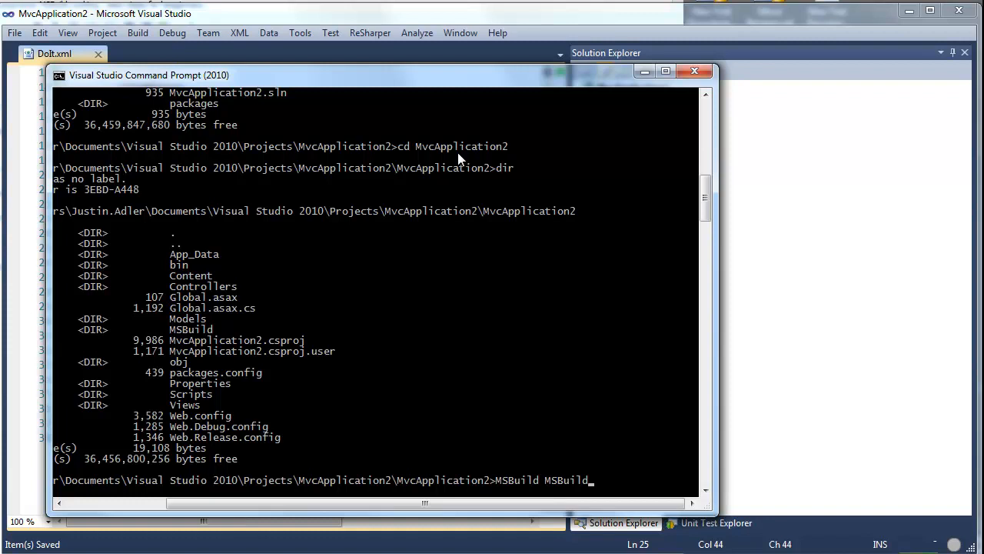
{"action": "type", "text": "\\DoIt.xml"}
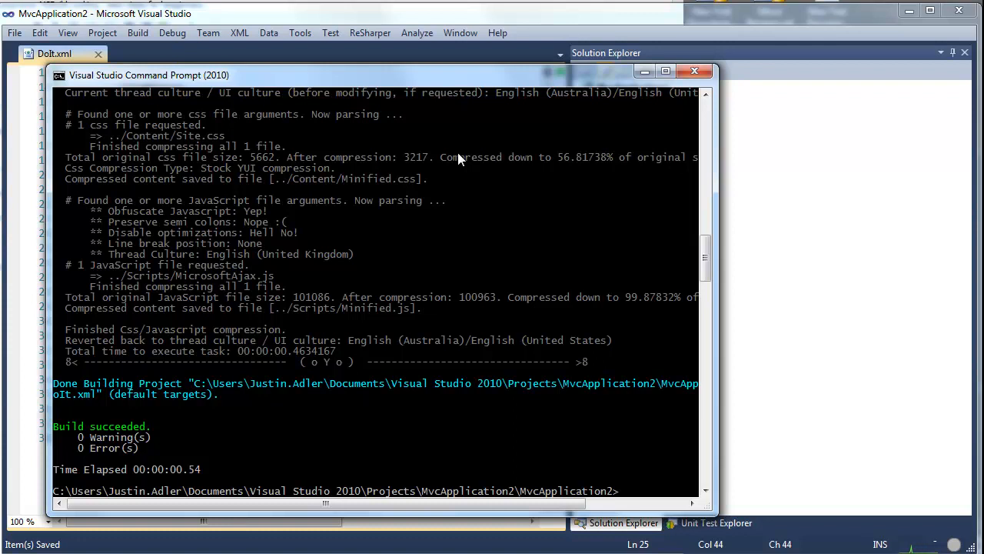
{"action": "mouse_move", "coordinate": [437, 293]}
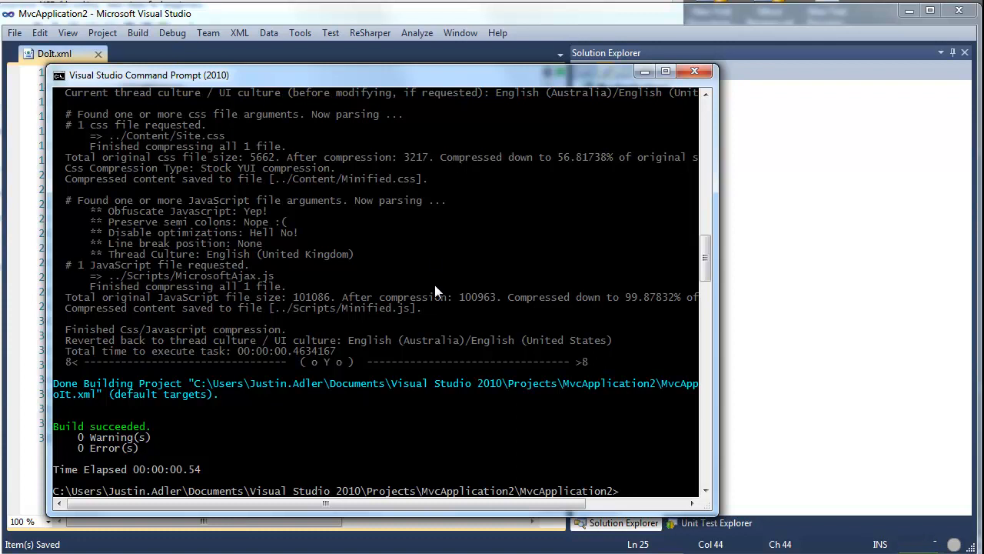